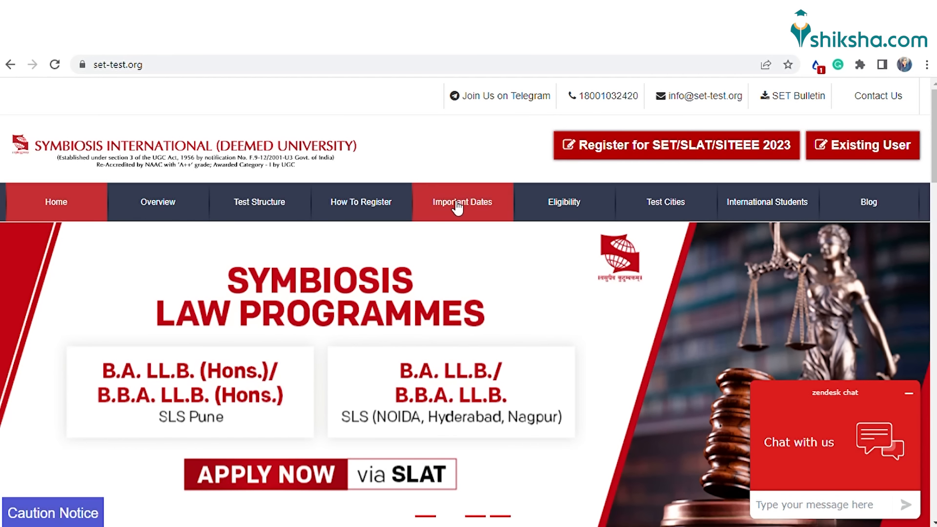
mouse_move(528, 199)
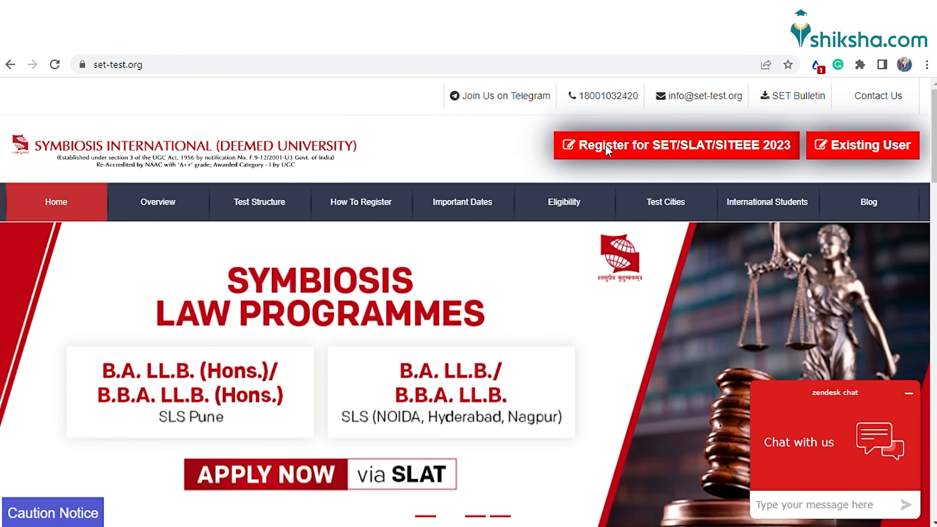
Start a new SET 2023 registration as a new user and agree to the terms and conditions
click(675, 145)
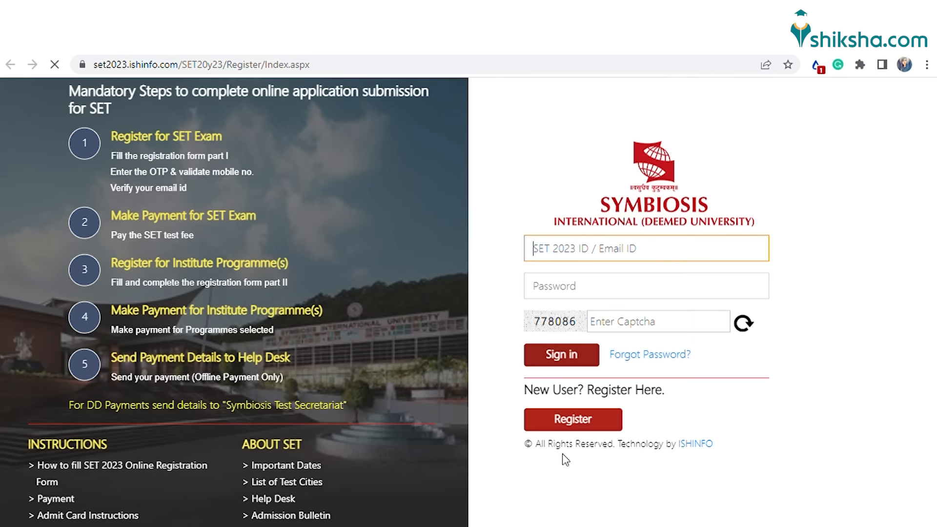
click(572, 419)
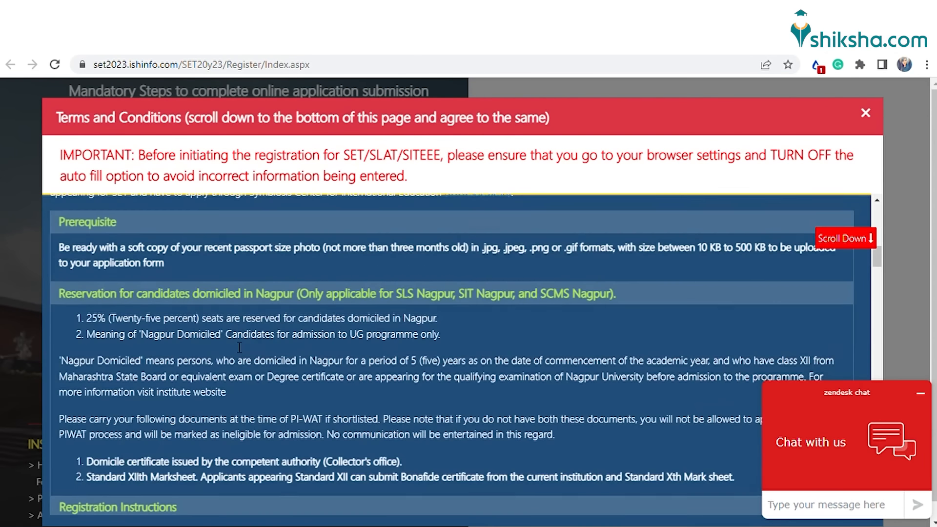
scroll(down, 3)
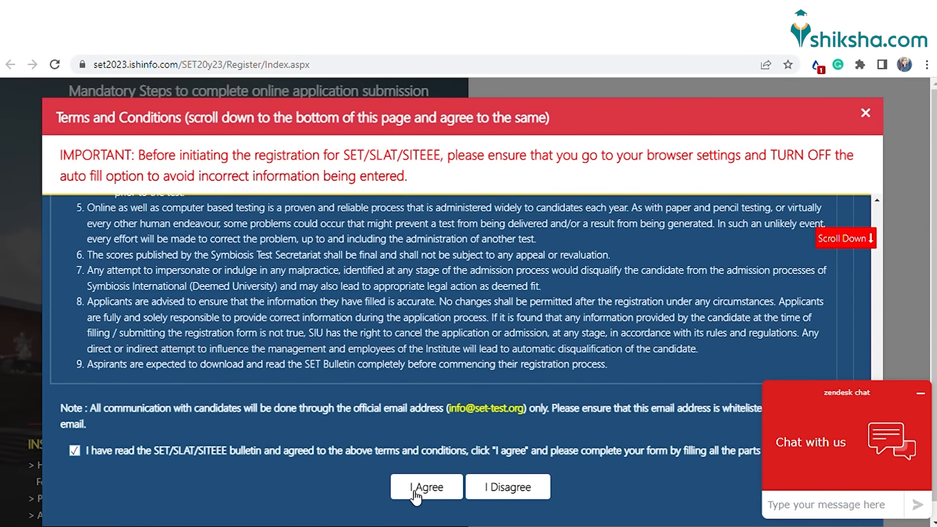
click(426, 486)
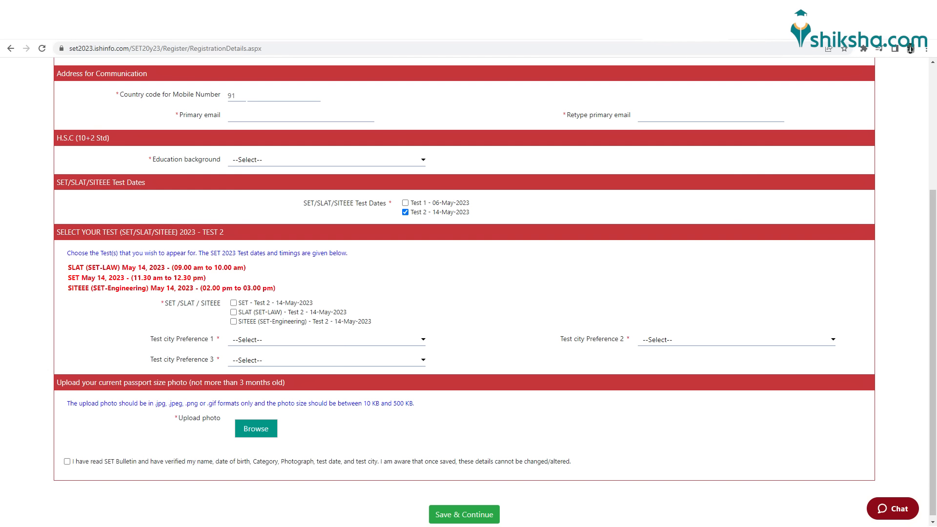
Submit and confirm the Part I form, then validate the OTP to reach the 1950 INR fee page
click(463, 515)
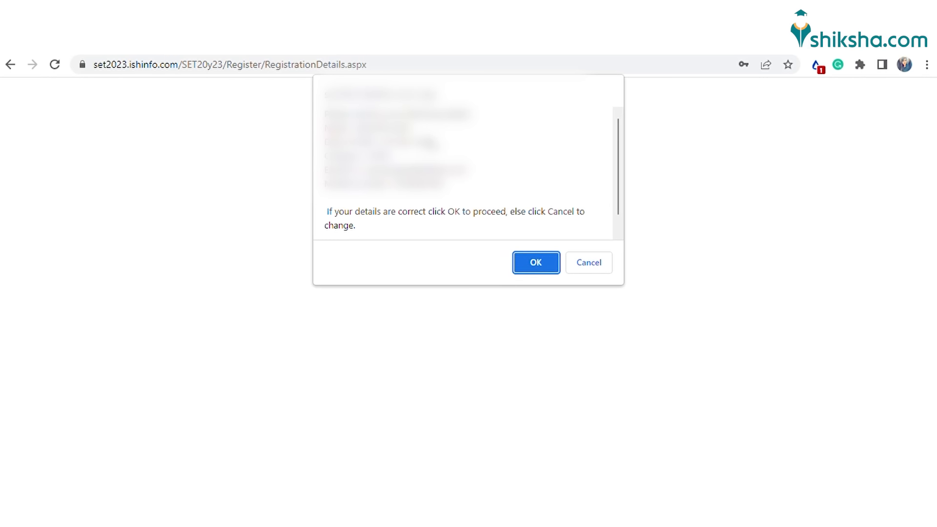
click(535, 262)
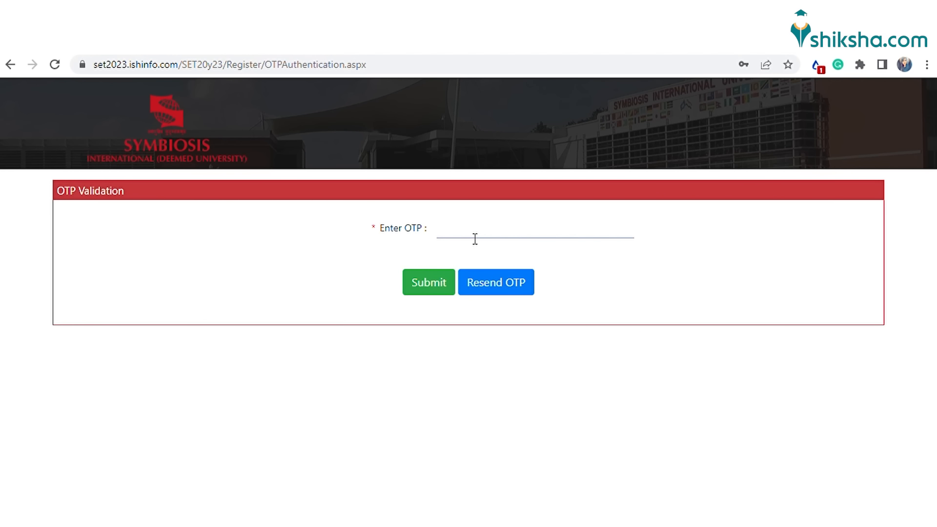
click(533, 228)
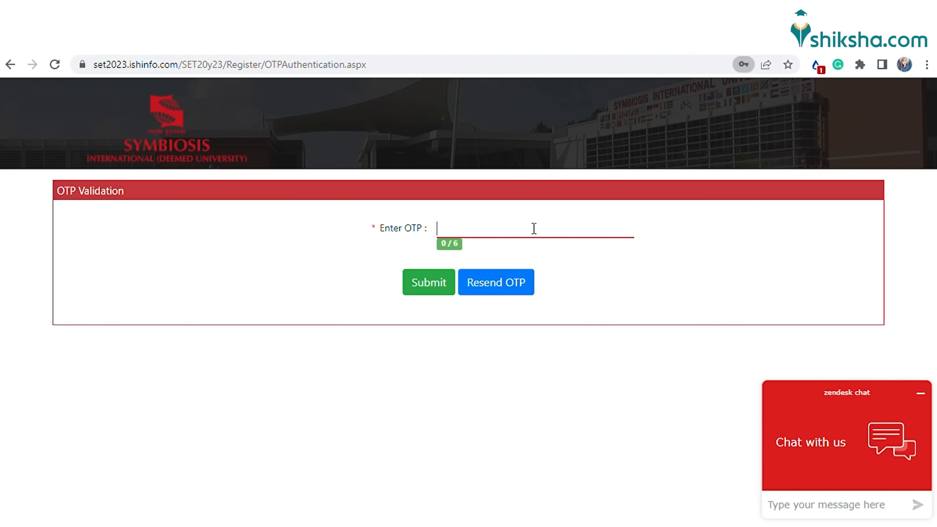
click(428, 282)
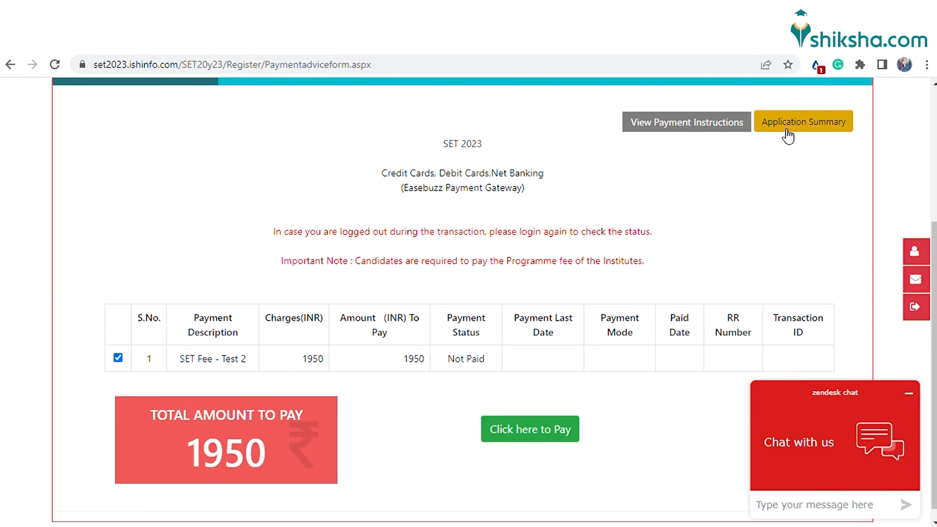
Pay the 1950 INR SET Test 2 fee from the Application Summary through the Easebuzz gateway
click(804, 122)
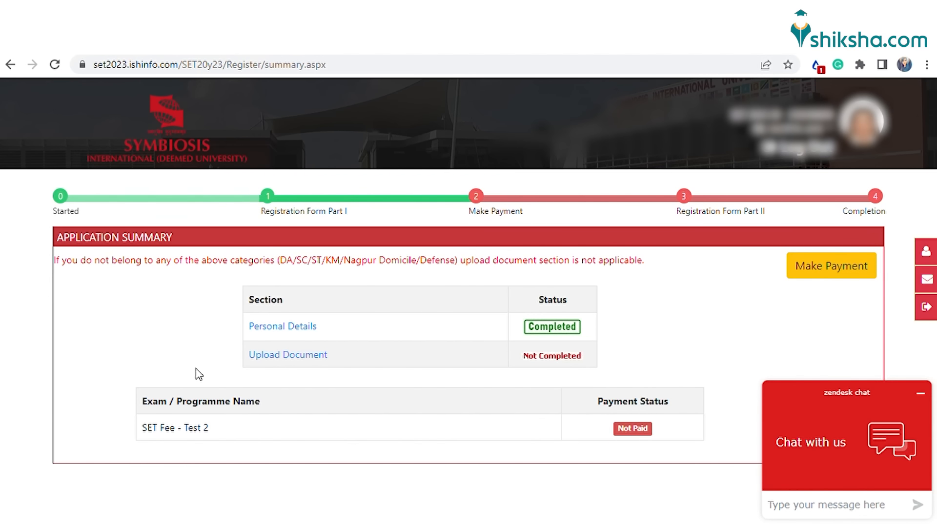
mouse_move(830, 282)
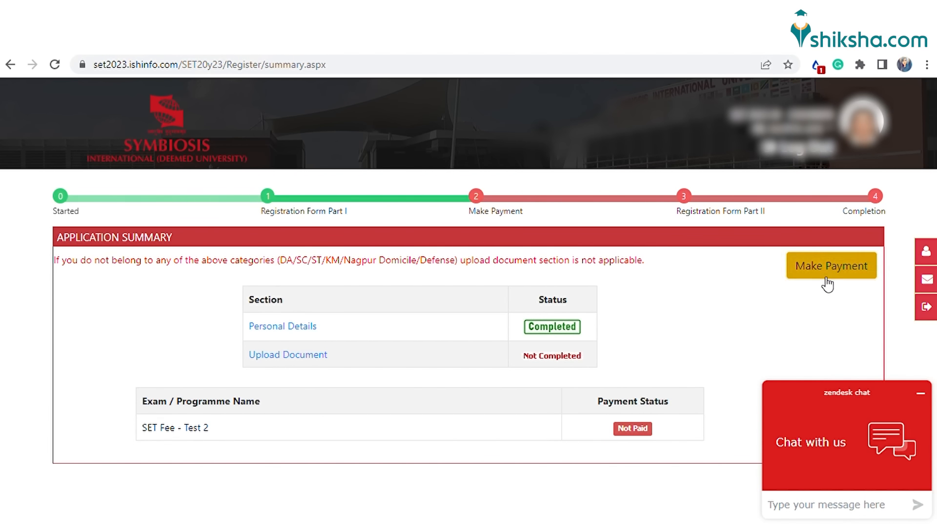
click(831, 266)
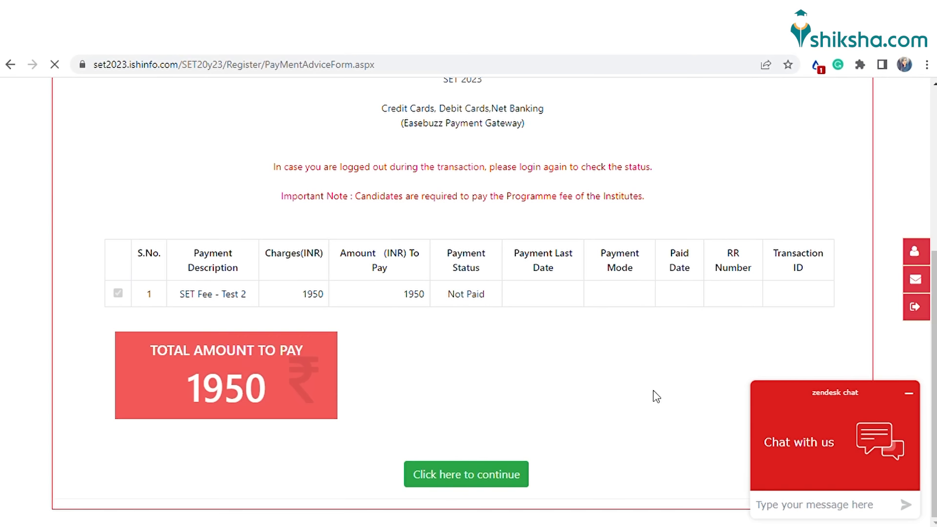
click(466, 474)
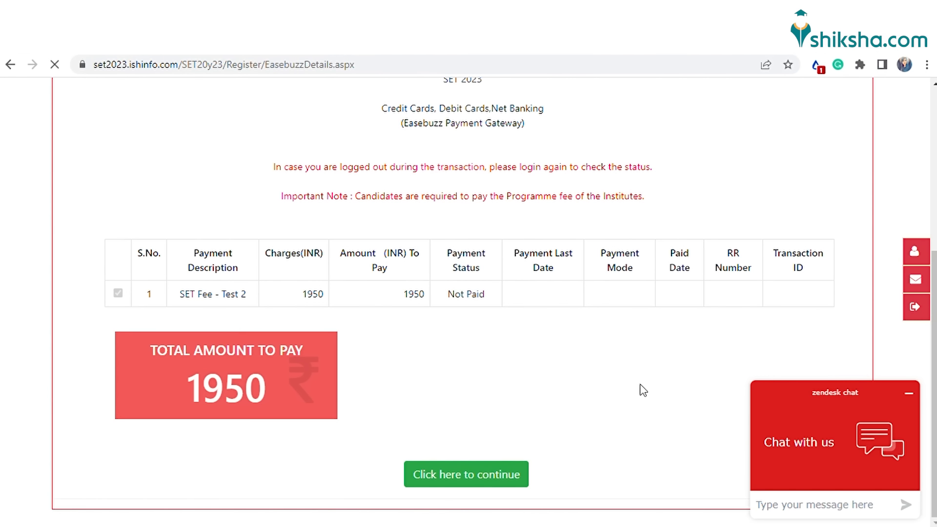
click(466, 474)
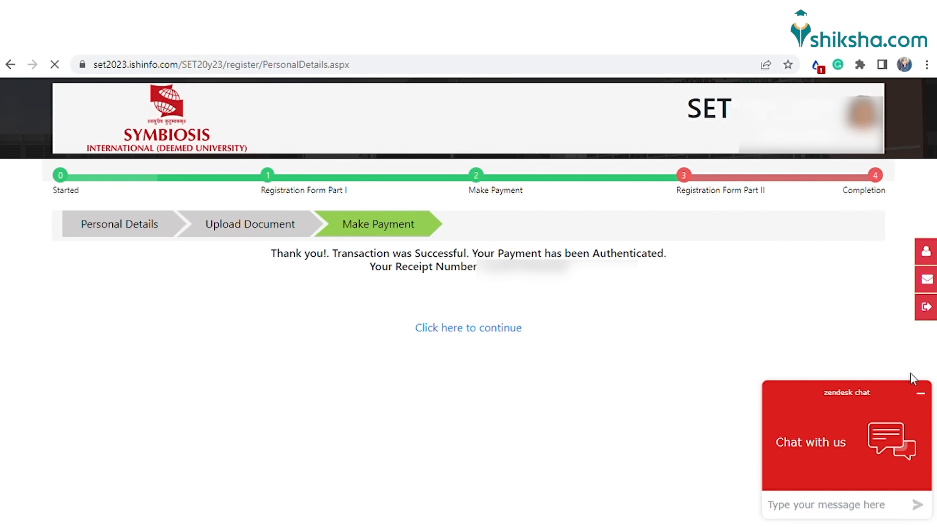
Fill the Part II address details, select a second B.B.A programme and save to the programme fee page
click(468, 327)
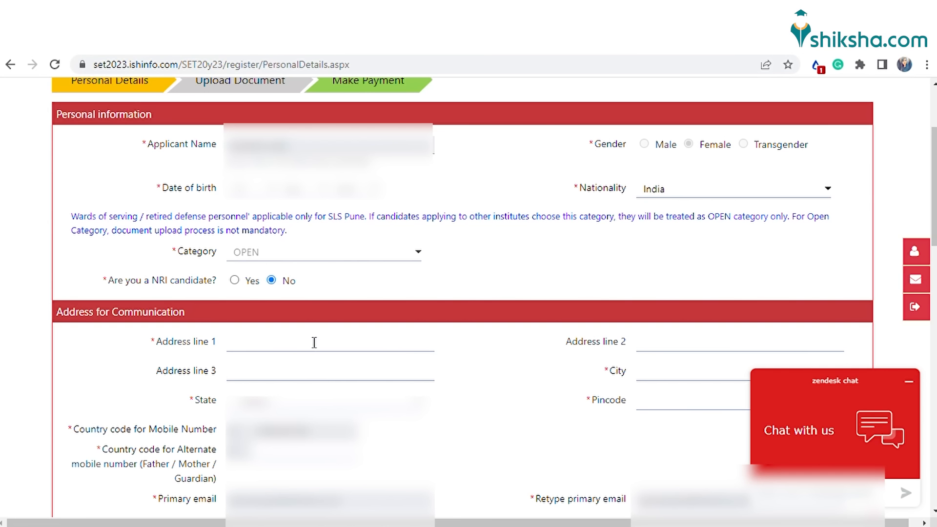
click(311, 341)
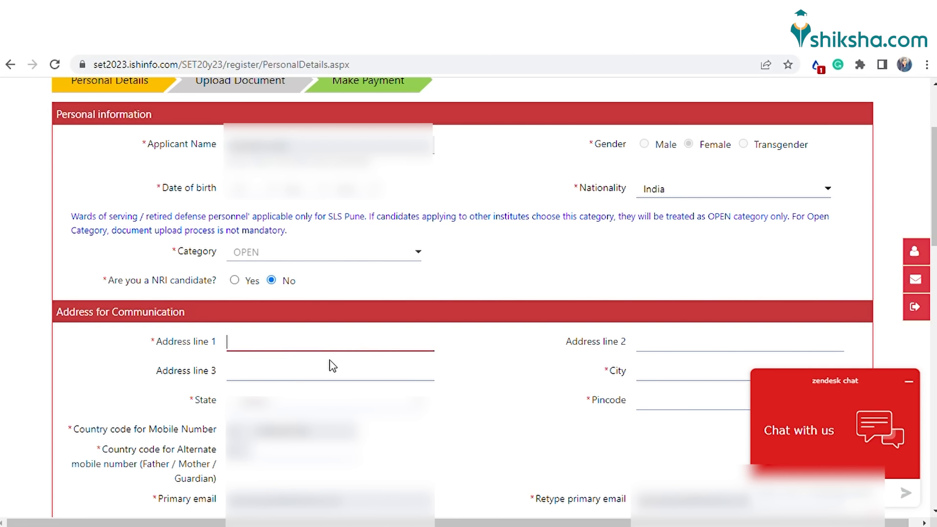
scroll(down, 3)
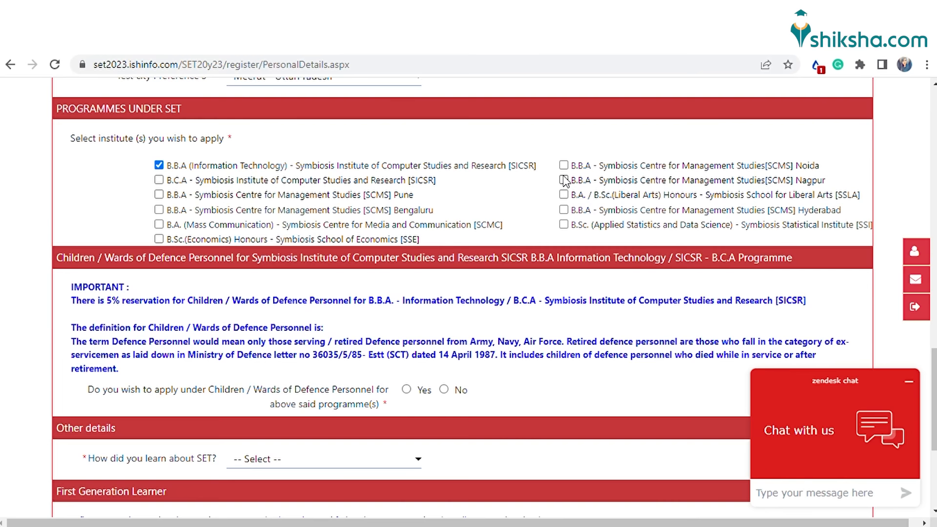
click(562, 181)
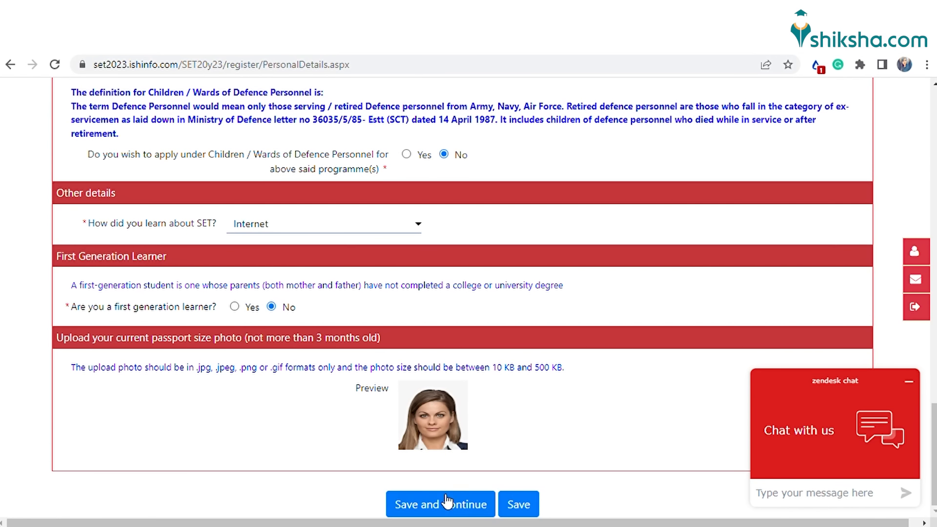
click(440, 504)
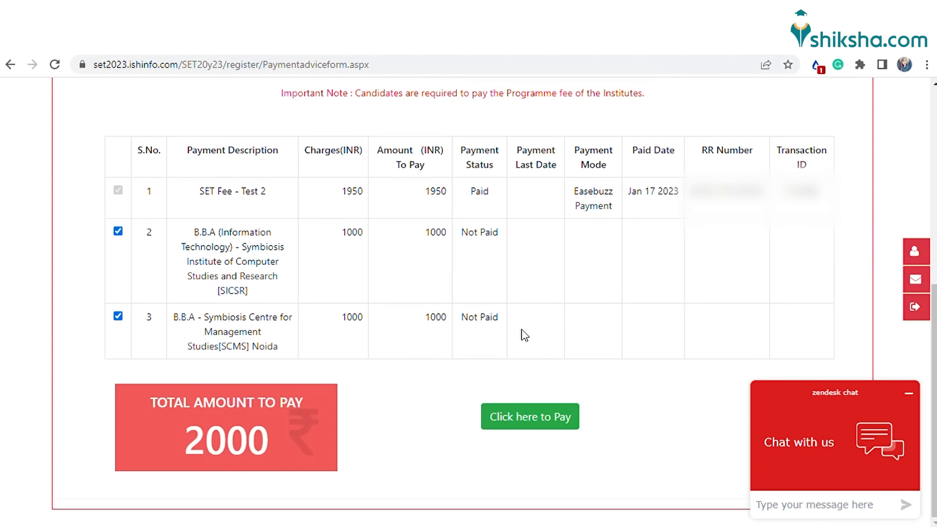